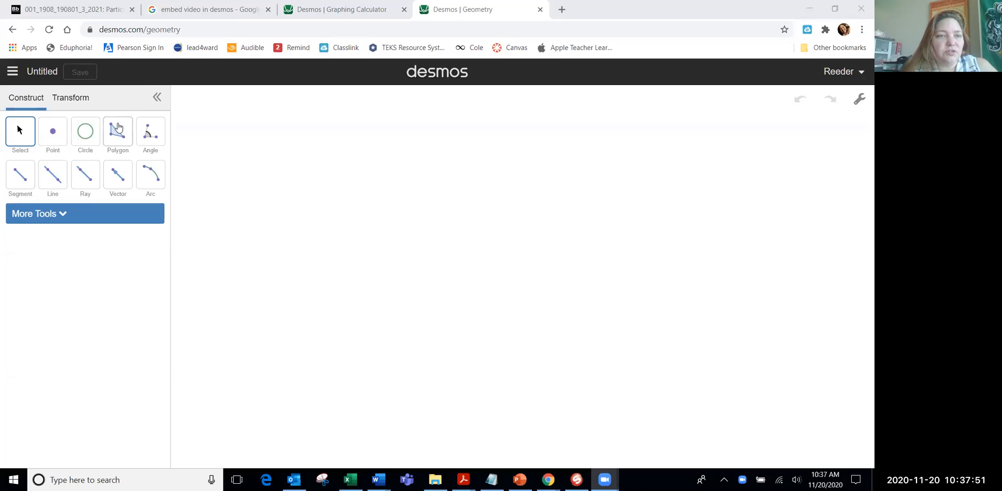
- Place the triangle's vertices on the canvas with the Polygon tool
{"action": "left_click", "coordinate": [118, 132]}
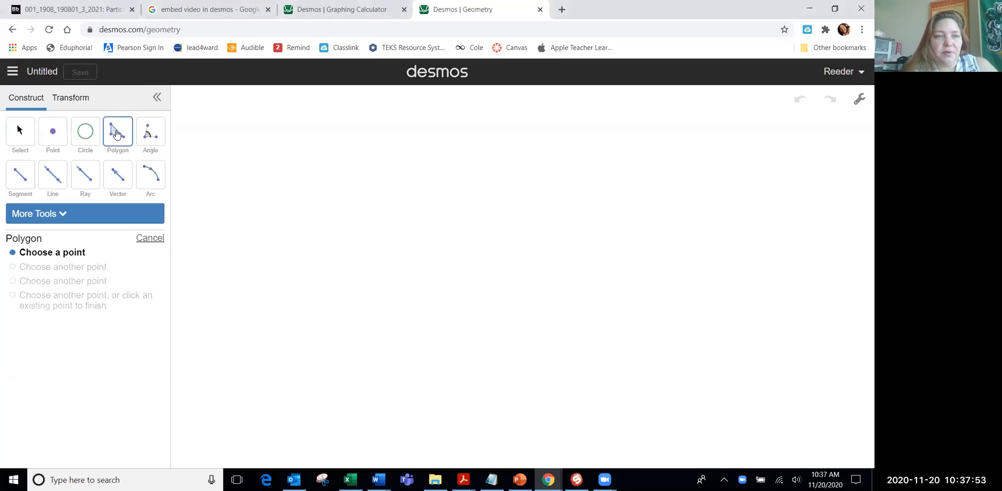
{"action": "left_click", "coordinate": [351, 198]}
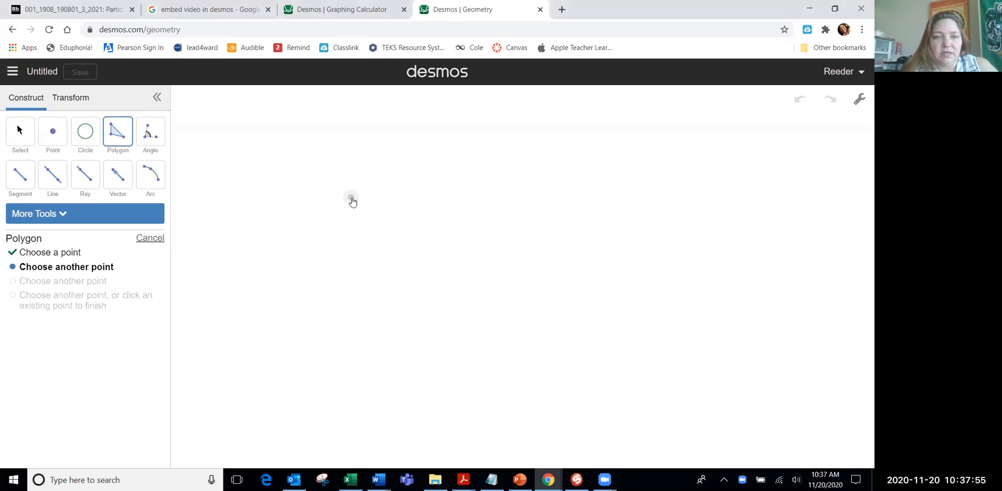
{"action": "left_click", "coordinate": [507, 337]}
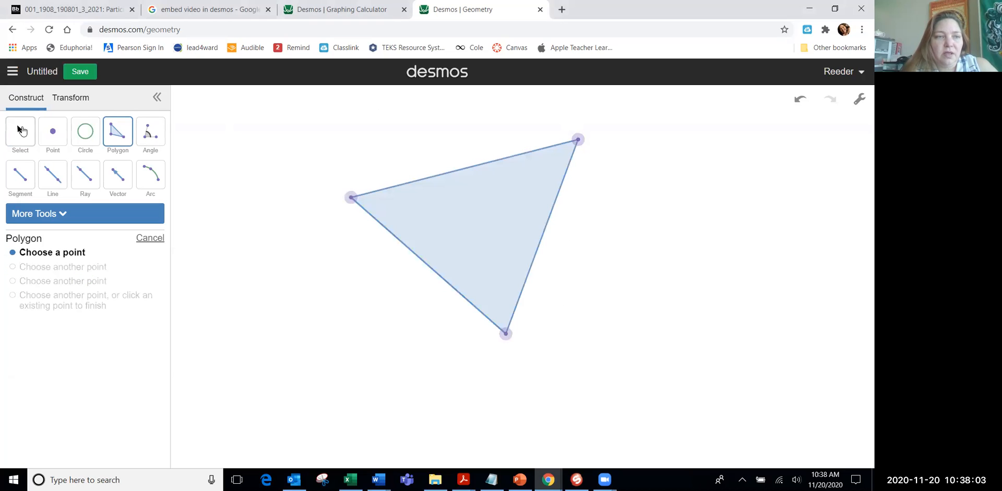
- Construct the midpoint of each of the triangle's three sides
{"action": "left_click", "coordinate": [20, 131]}
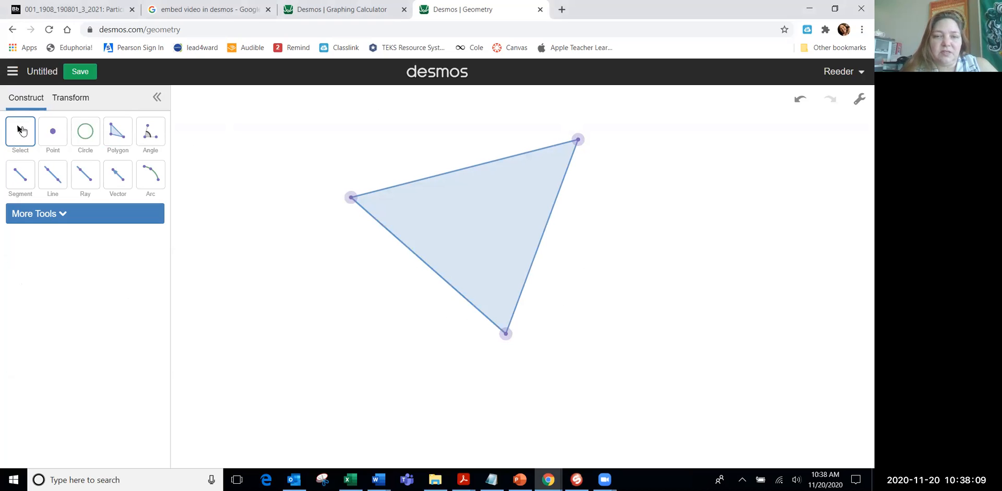
{"action": "mouse_move", "coordinate": [458, 168]}
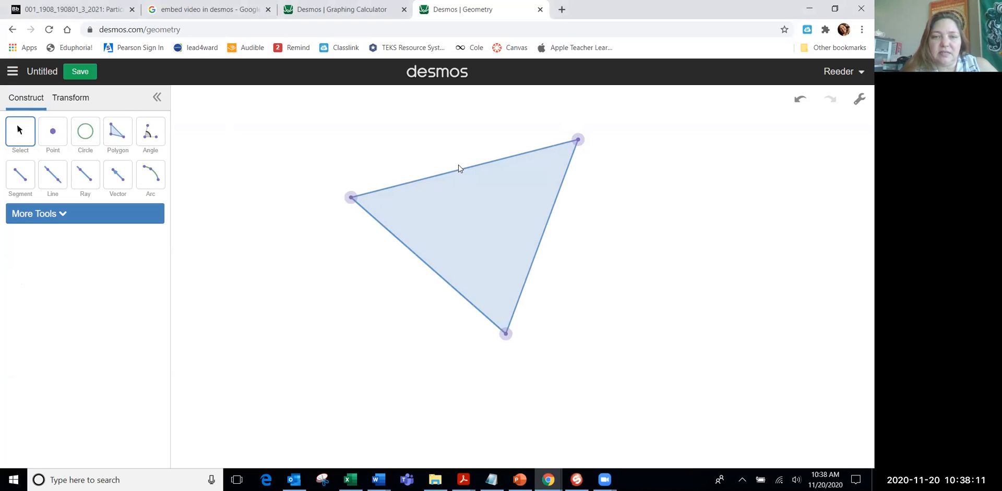
{"action": "mouse_move", "coordinate": [569, 158]}
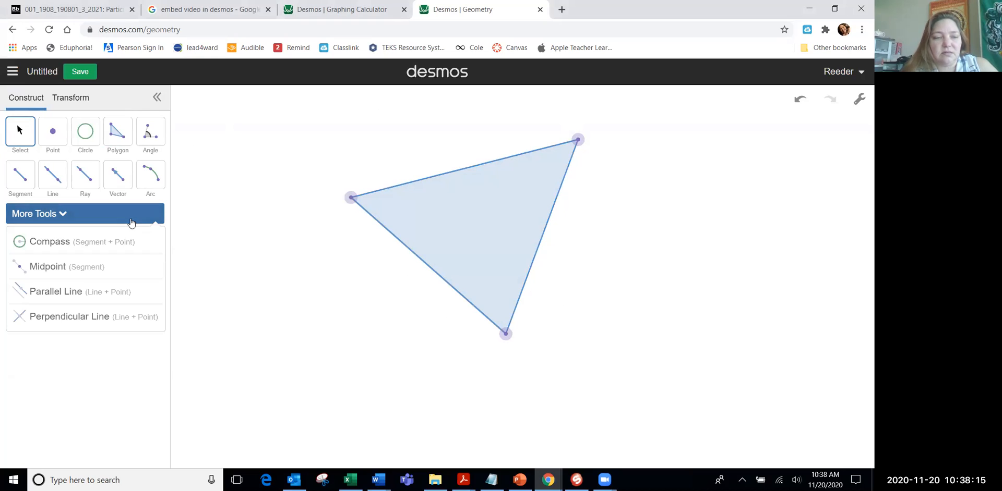
{"action": "mouse_move", "coordinate": [92, 266]}
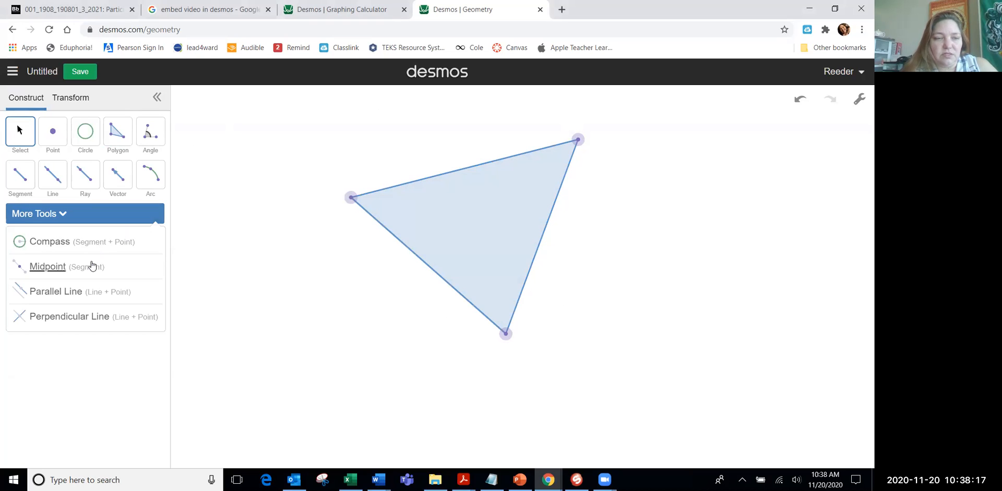
{"action": "mouse_move", "coordinate": [76, 229]}
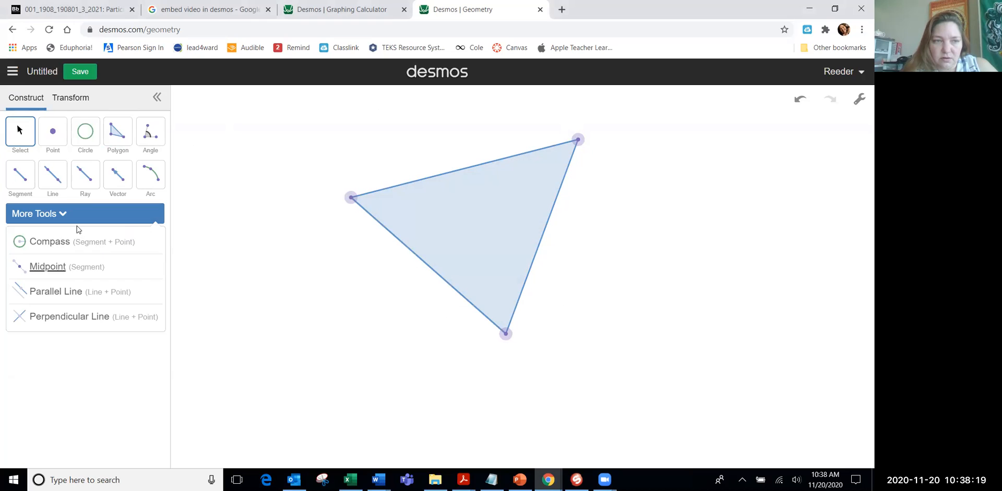
{"action": "left_click", "coordinate": [47, 266]}
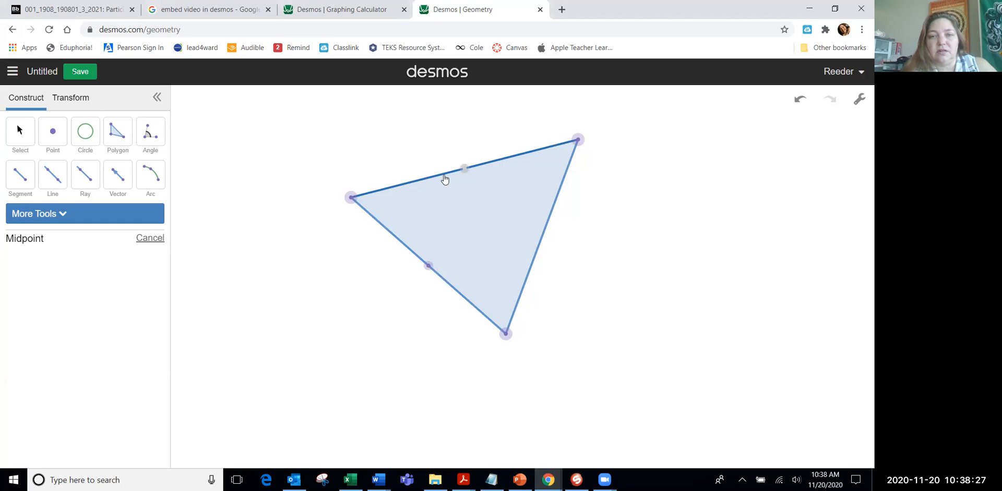
{"action": "left_click", "coordinate": [541, 237]}
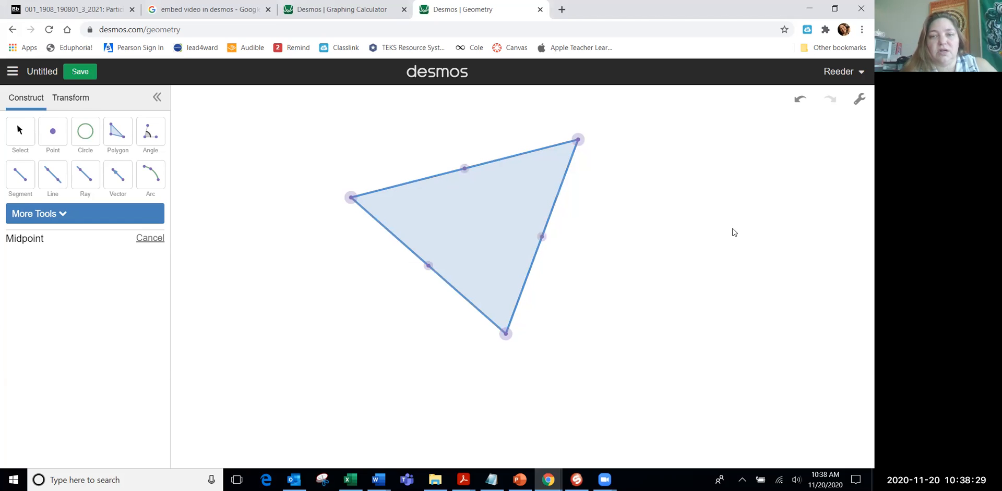
{"action": "mouse_move", "coordinate": [607, 276]}
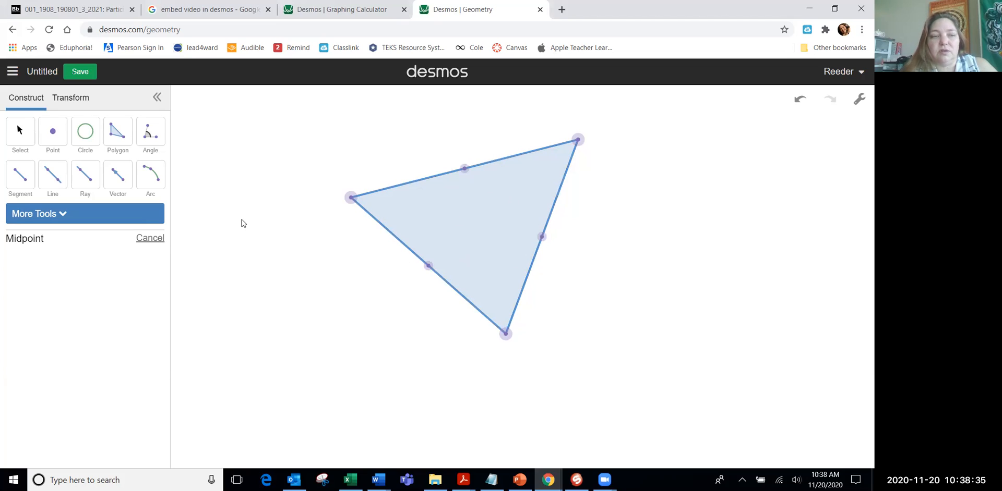
{"action": "mouse_move", "coordinate": [96, 218]}
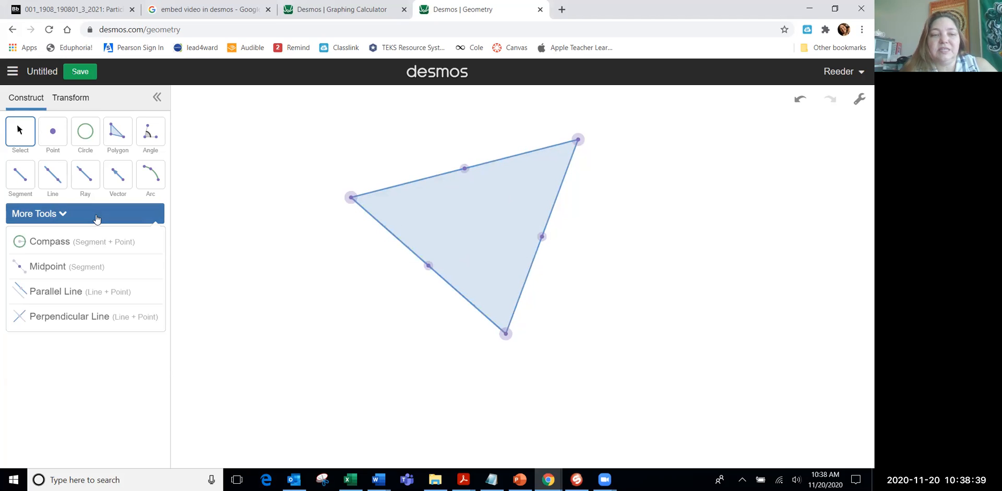
{"action": "mouse_move", "coordinate": [83, 317]}
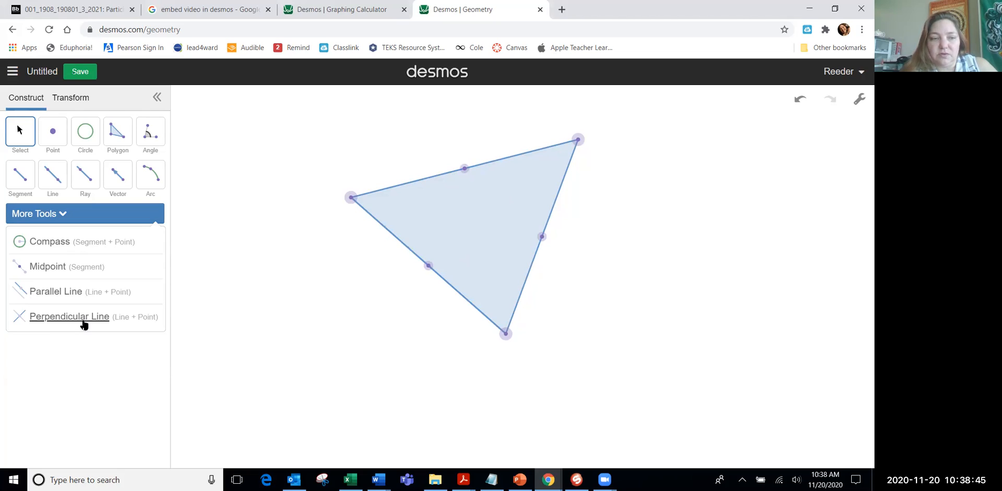
- Draw perpendicular lines to the lower-left, right and top sides through their midpoints
{"action": "left_click", "coordinate": [69, 316]}
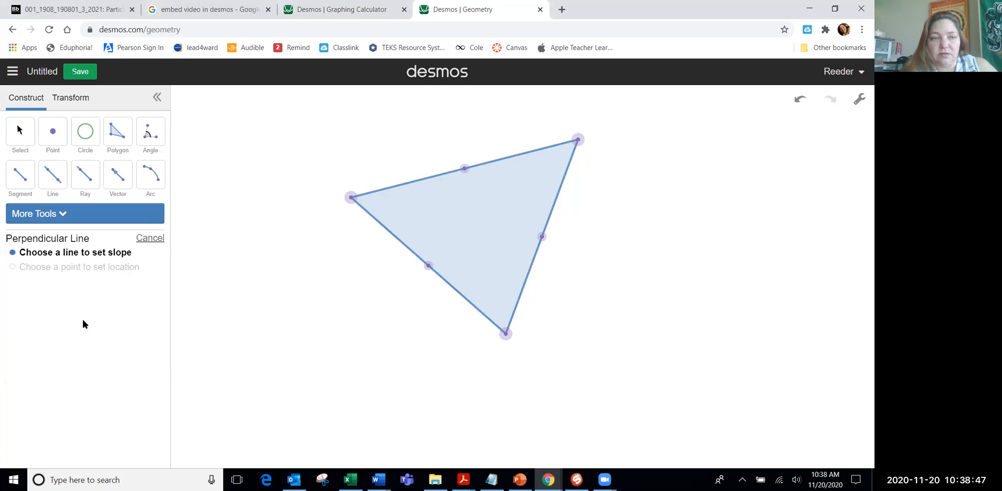
{"action": "mouse_move", "coordinate": [310, 249]}
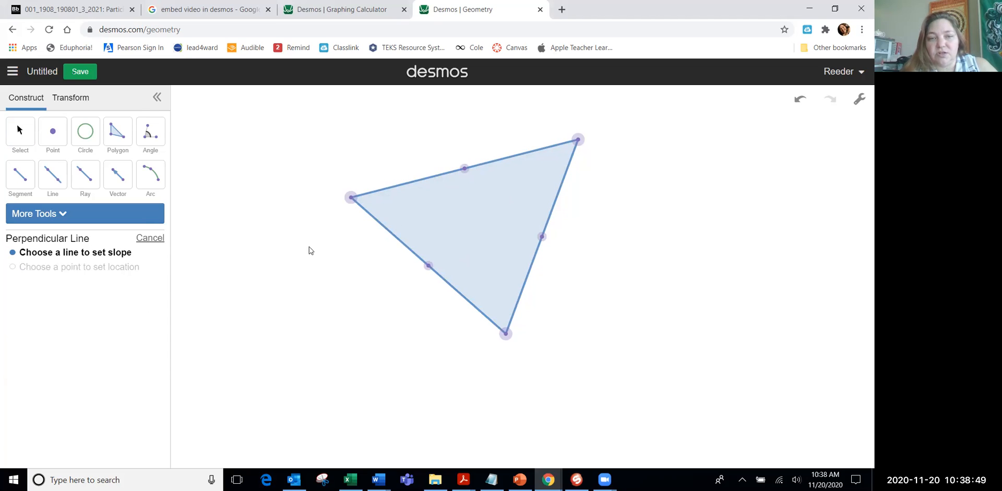
{"action": "left_click", "coordinate": [428, 265]}
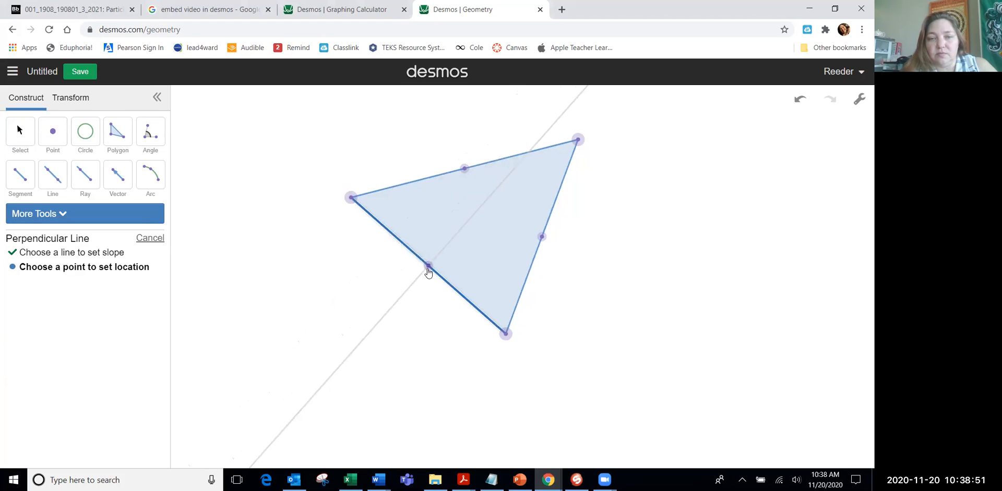
{"action": "left_click", "coordinate": [428, 265]}
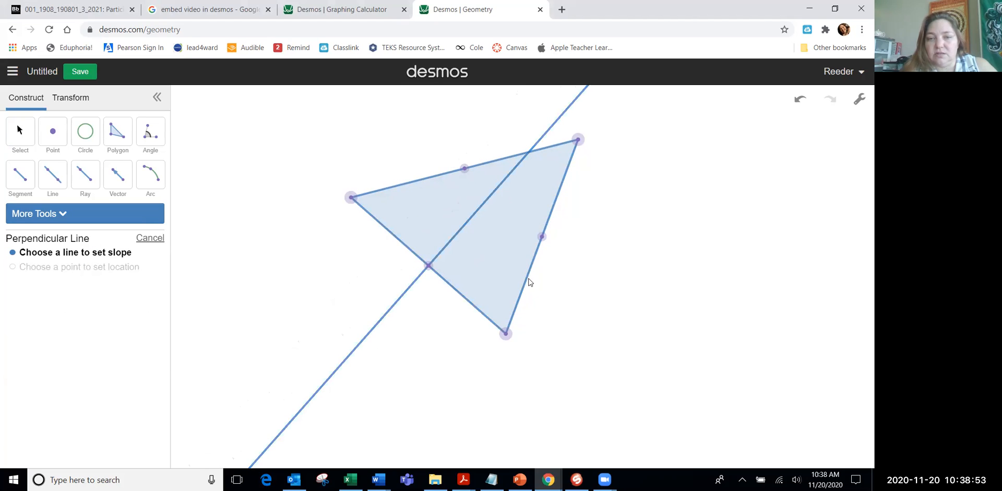
{"action": "left_click", "coordinate": [542, 237]}
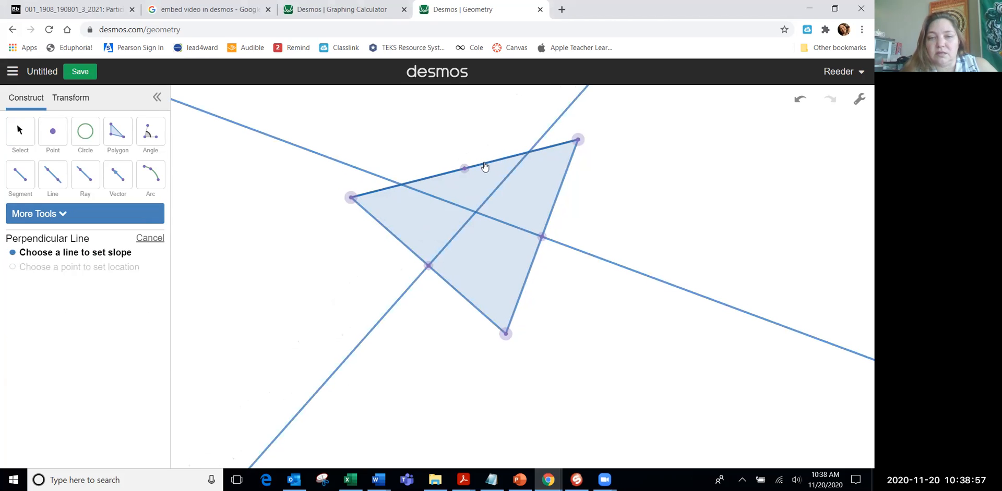
{"action": "left_click", "coordinate": [464, 169]}
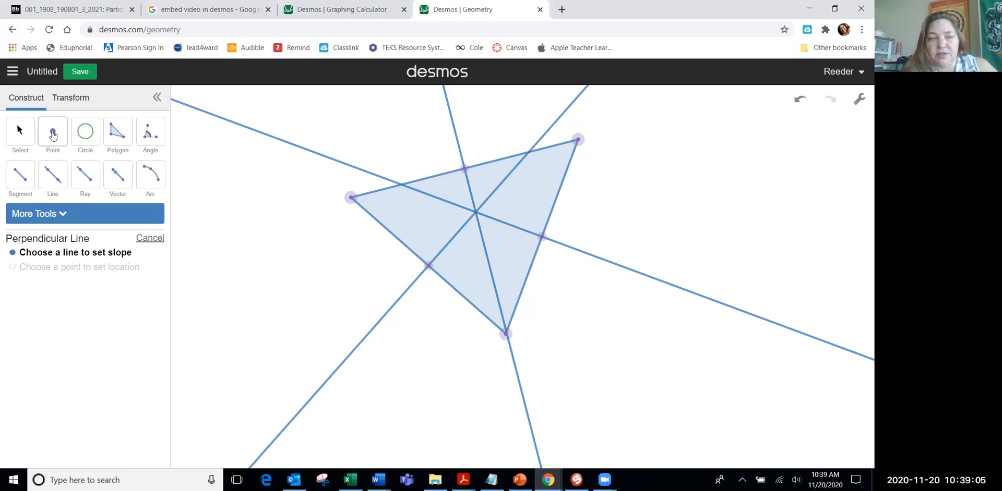
- Place a point at the bisectors' intersection and select it
{"action": "left_click", "coordinate": [52, 132]}
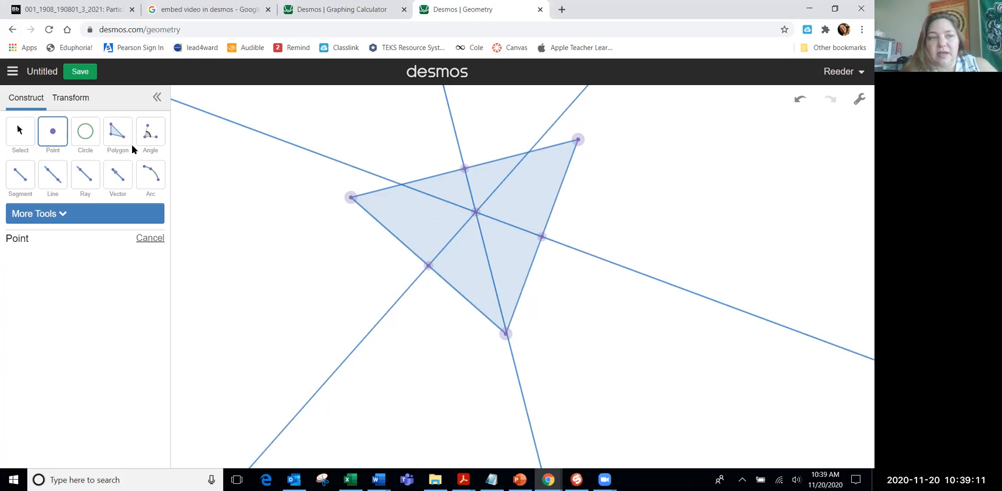
{"action": "left_click", "coordinate": [20, 132]}
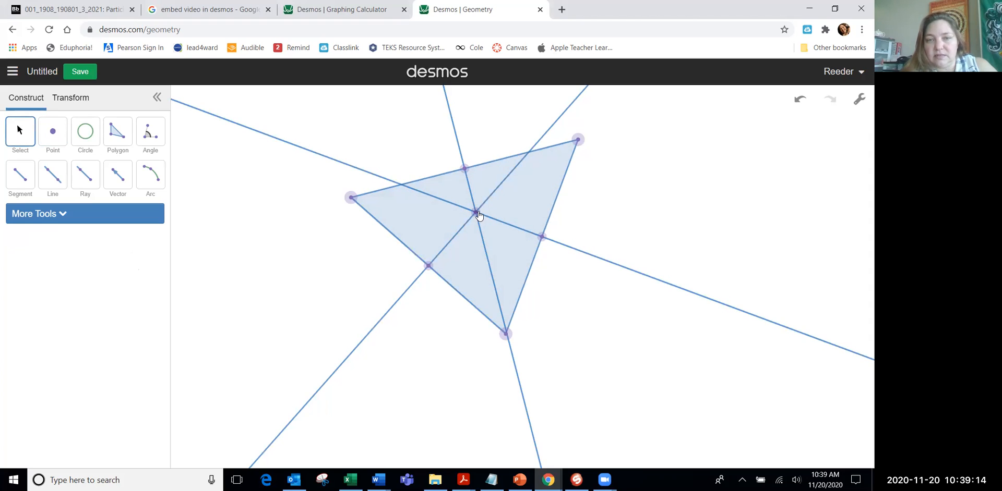
{"action": "left_click", "coordinate": [476, 213]}
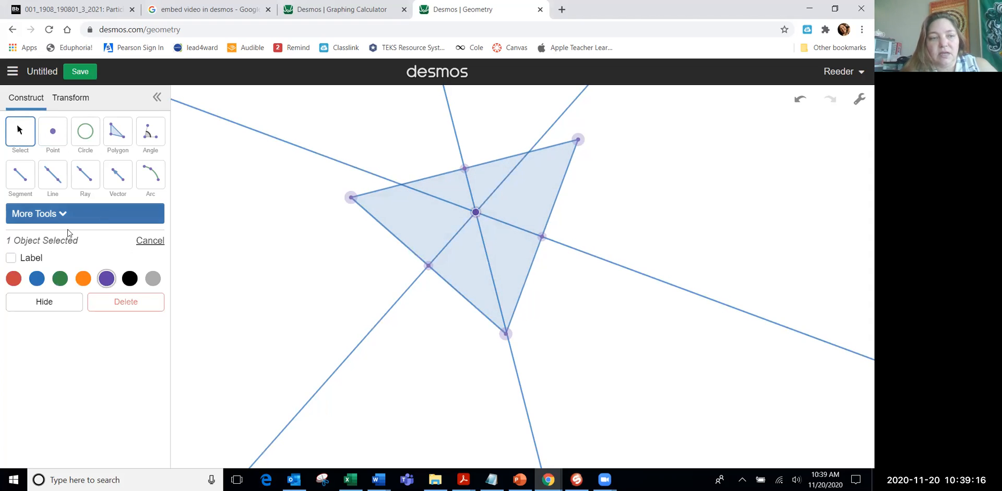
- Label the intersection point 'Circumcenter - Reeder'
{"action": "left_click", "coordinate": [11, 258]}
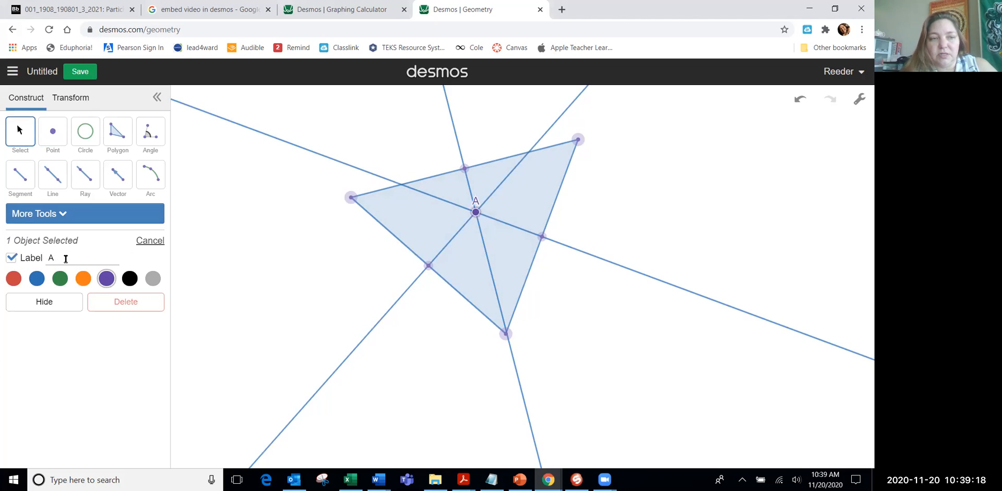
{"action": "left_click", "coordinate": [10, 258]}
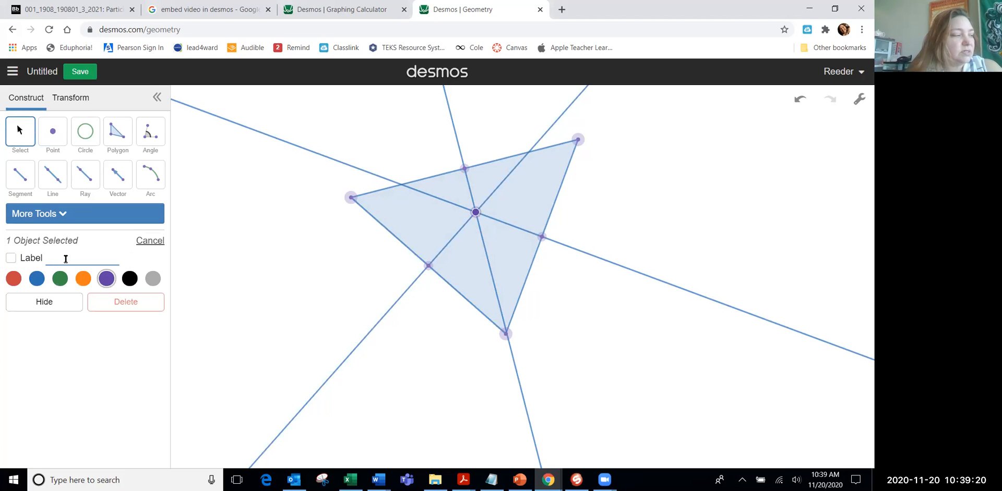
{"action": "type", "text": "Circum"}
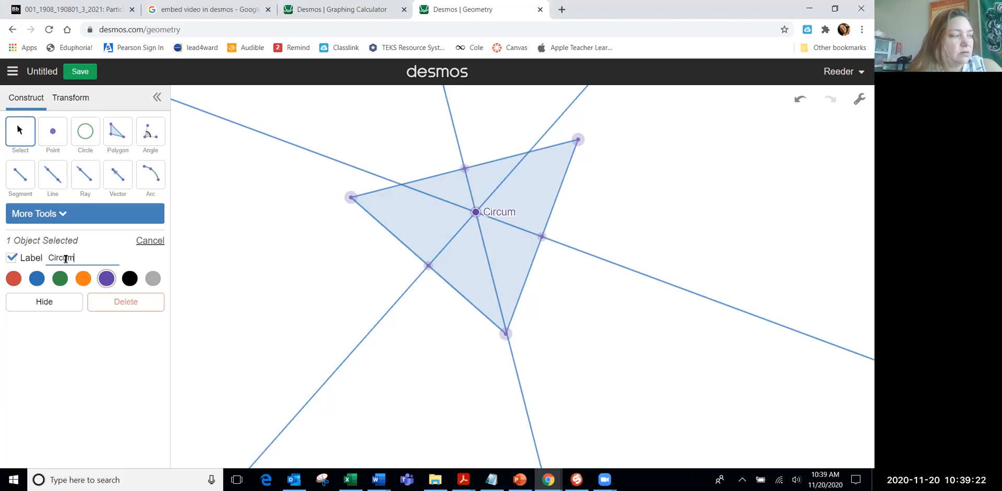
{"action": "type", "text": "center"}
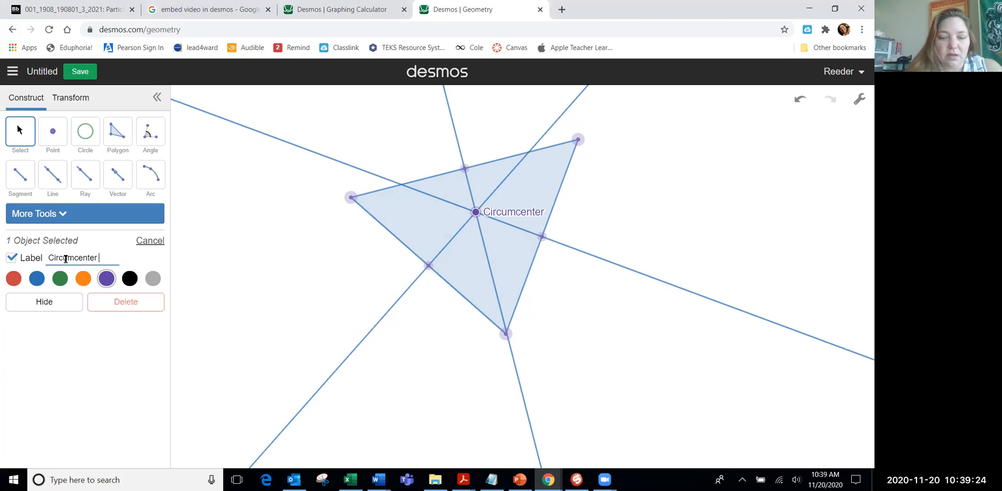
{"action": "type", "text": "- Reeder"}
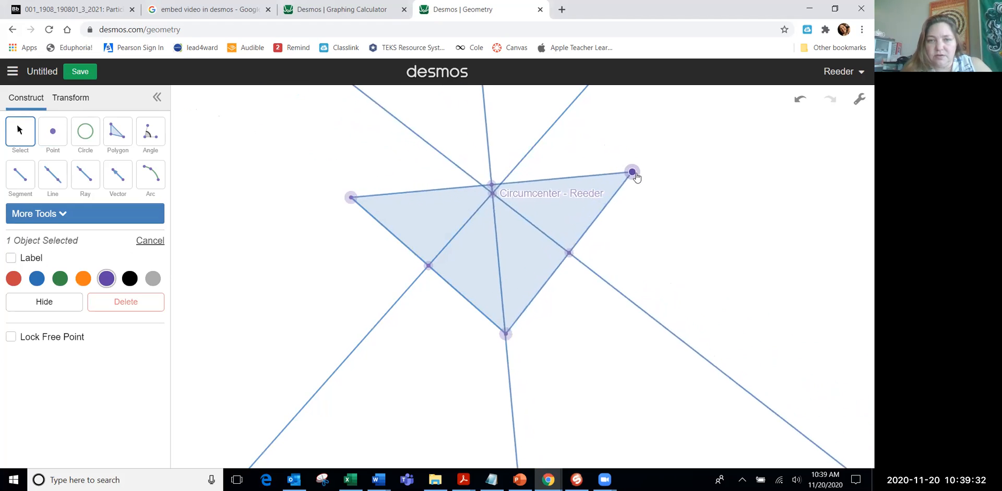
- Drag the right, bottom and upper-left vertices outward, watching the circumcenter follow
{"action": "left_click_drag", "start_coordinate": [631, 172], "coordinate": [678, 258]}
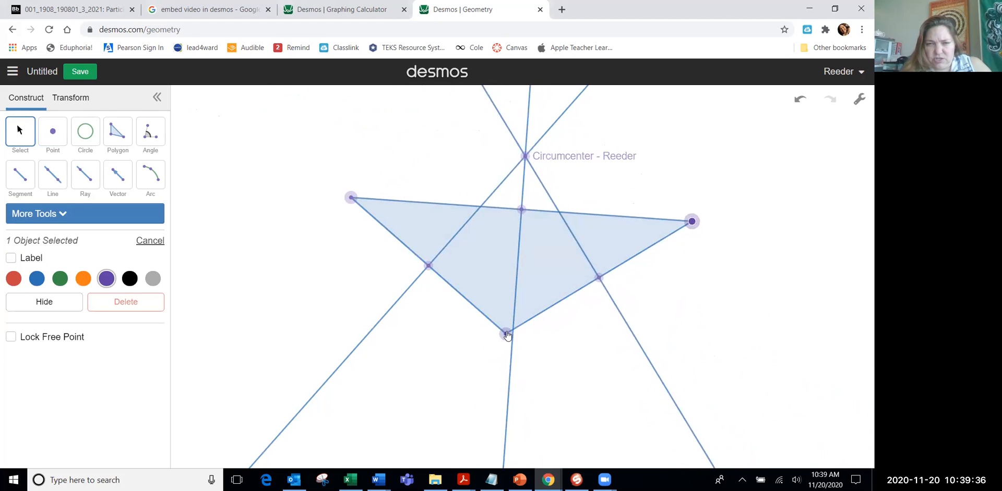
{"action": "left_click_drag", "start_coordinate": [507, 334], "coordinate": [395, 397]}
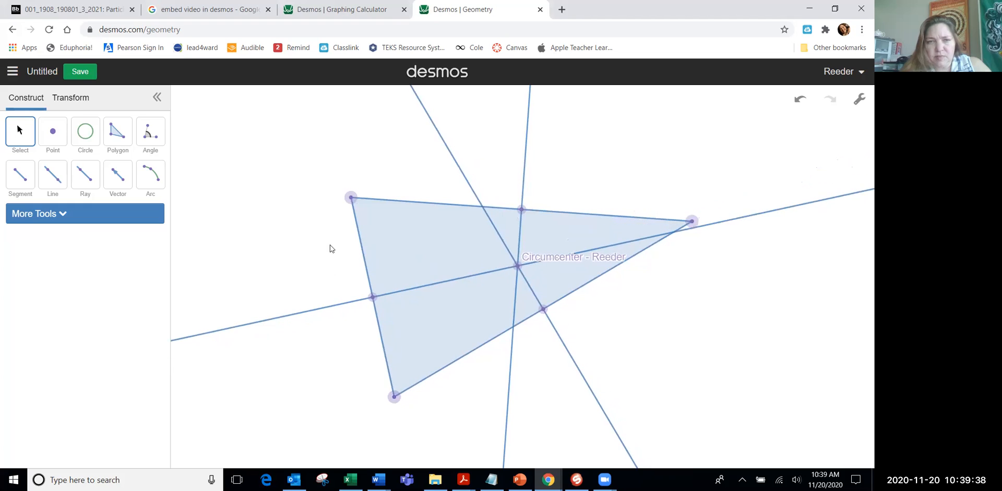
{"action": "left_click_drag", "start_coordinate": [349, 197], "coordinate": [362, 135]}
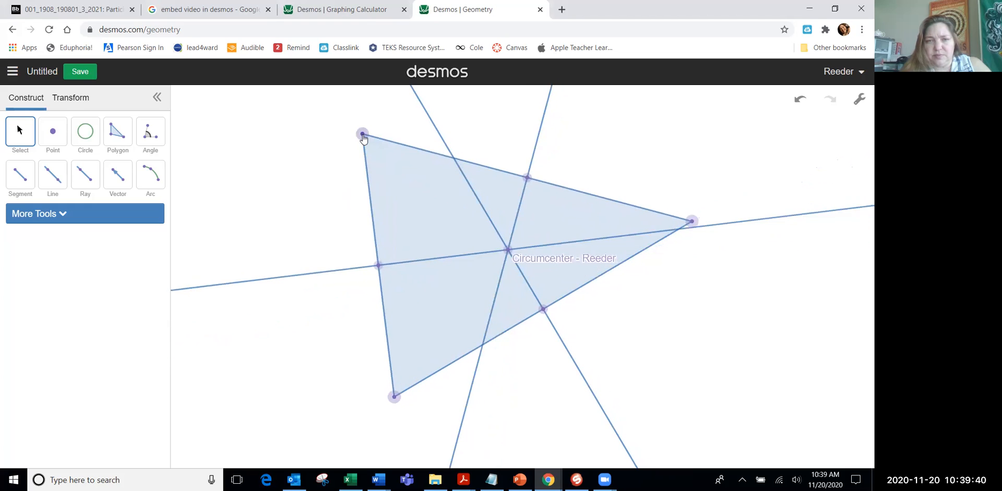
{"action": "left_click_drag", "start_coordinate": [362, 135], "coordinate": [409, 104]}
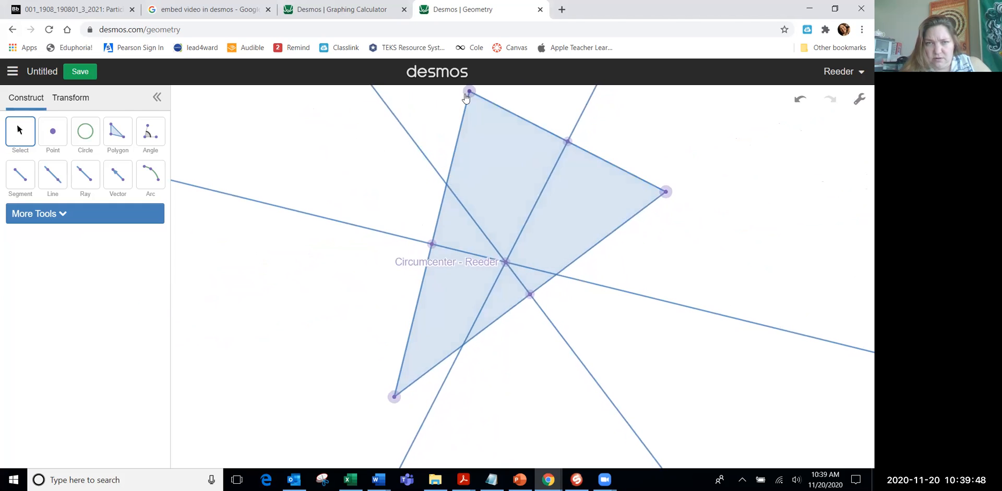
- Move the top vertex so the circumcenter falls outside the triangle, then back inside
{"action": "left_click_drag", "start_coordinate": [468, 90], "coordinate": [424, 121]}
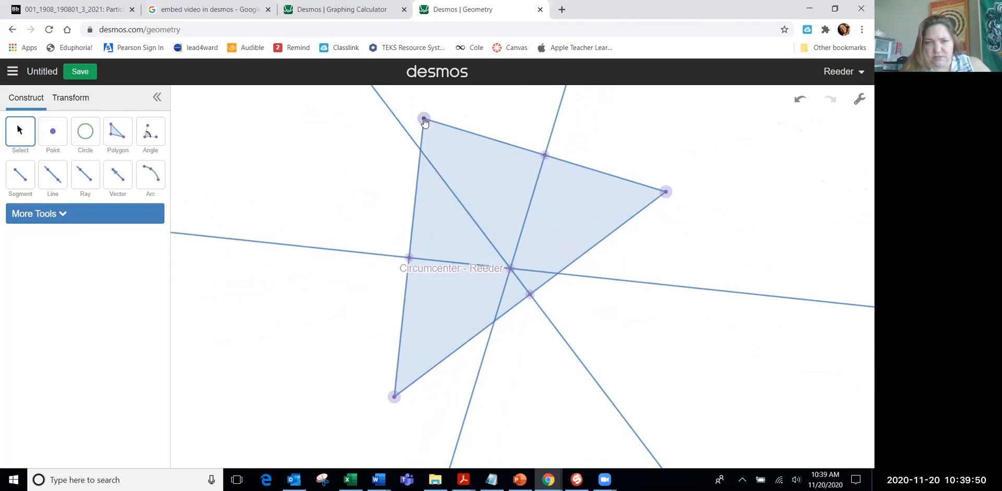
{"action": "left_click_drag", "start_coordinate": [423, 120], "coordinate": [494, 194]}
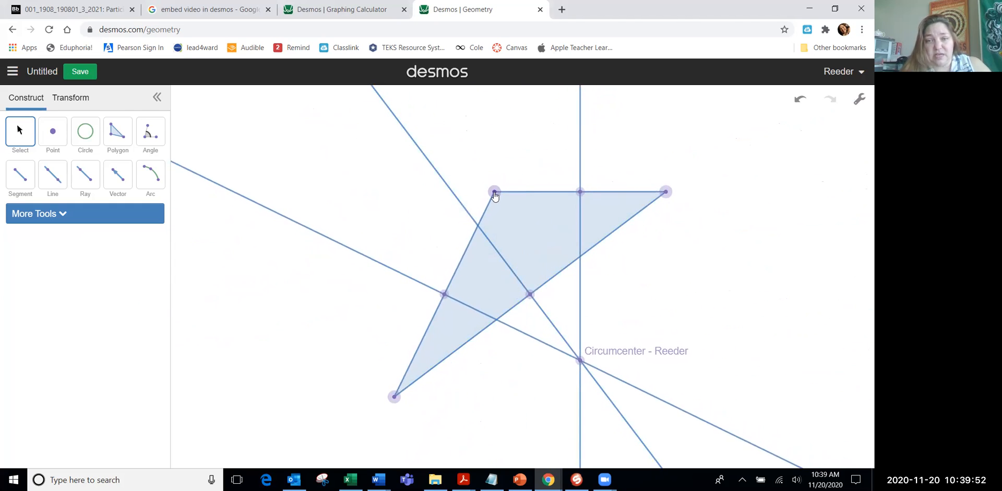
{"action": "left_click_drag", "start_coordinate": [494, 193], "coordinate": [386, 144]}
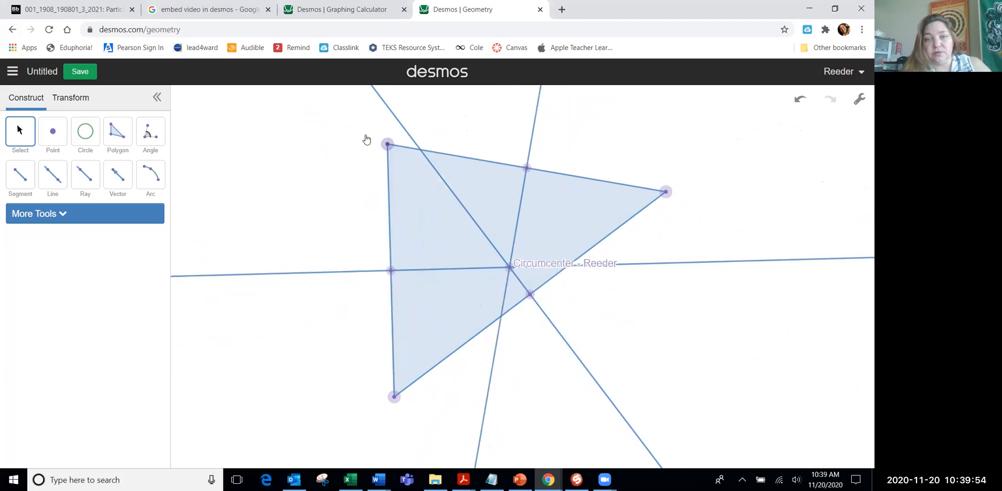
{"action": "left_click_drag", "start_coordinate": [386, 144], "coordinate": [343, 186]}
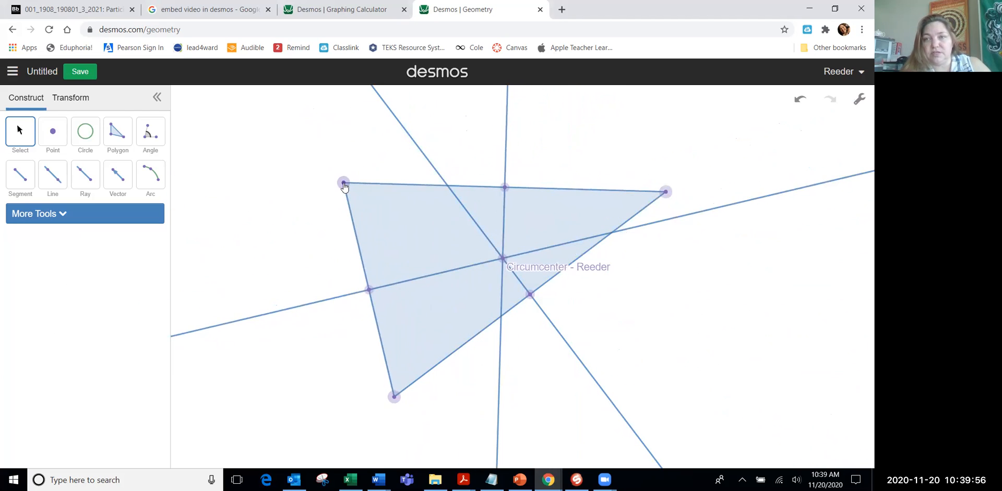
{"action": "mouse_move", "coordinate": [571, 47]}
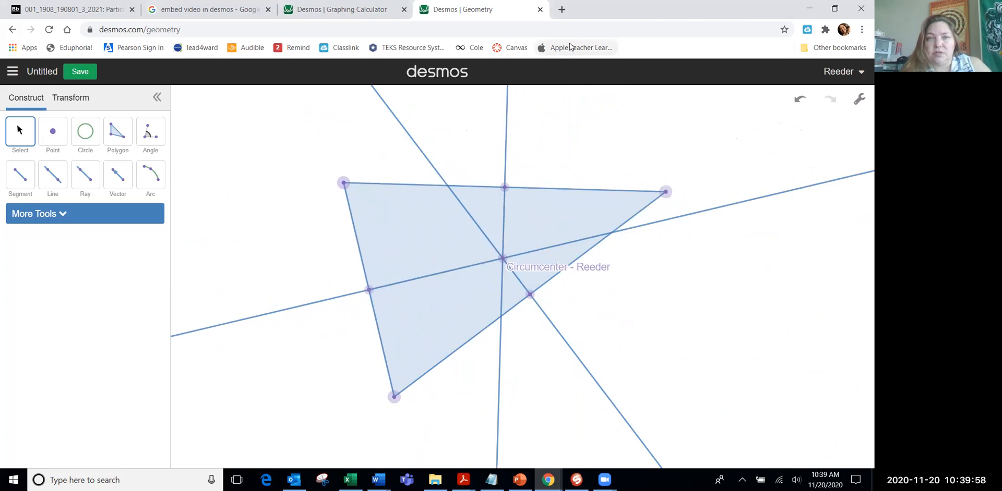